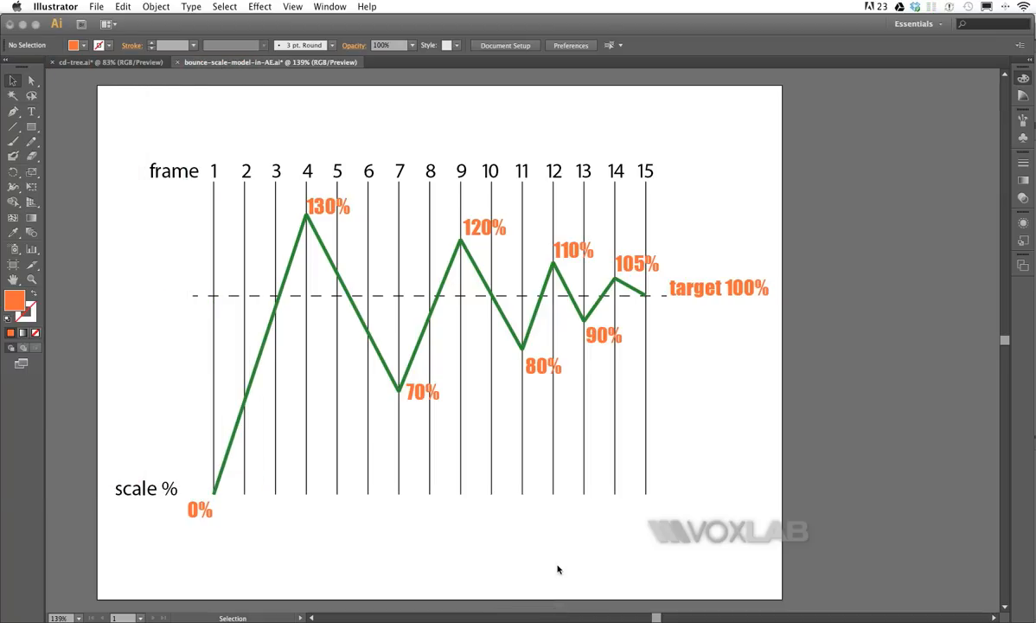
pyautogui.moveTo(223, 543)
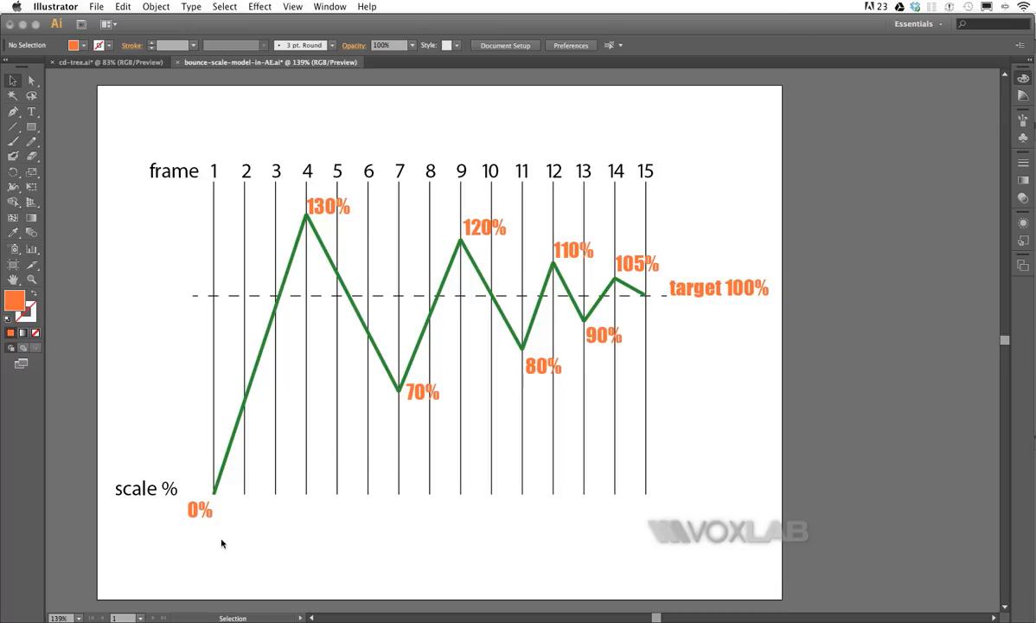
pyautogui.moveTo(200, 520)
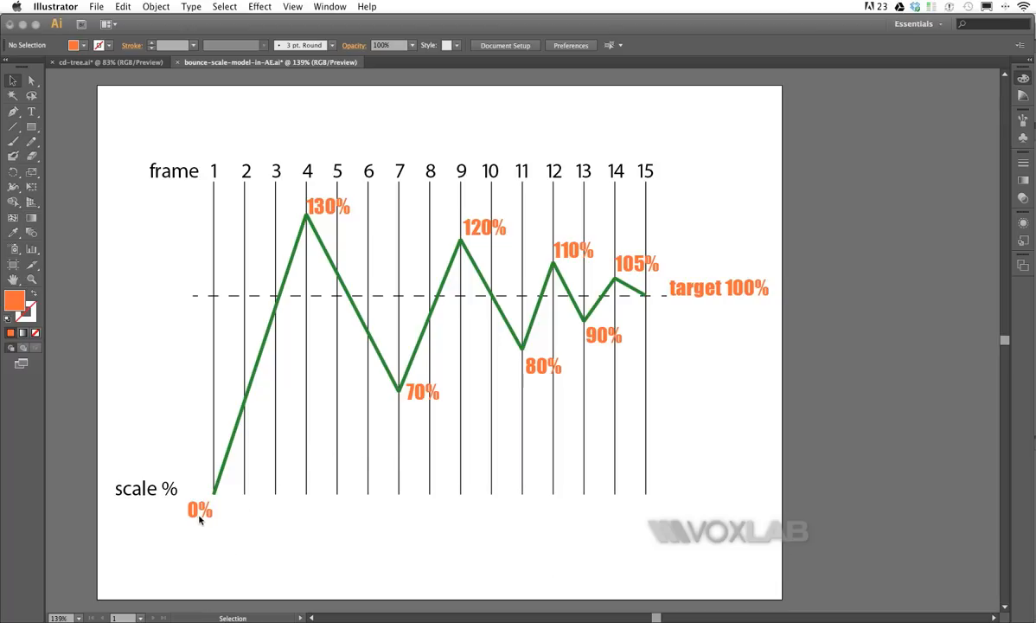
pyautogui.moveTo(238, 451)
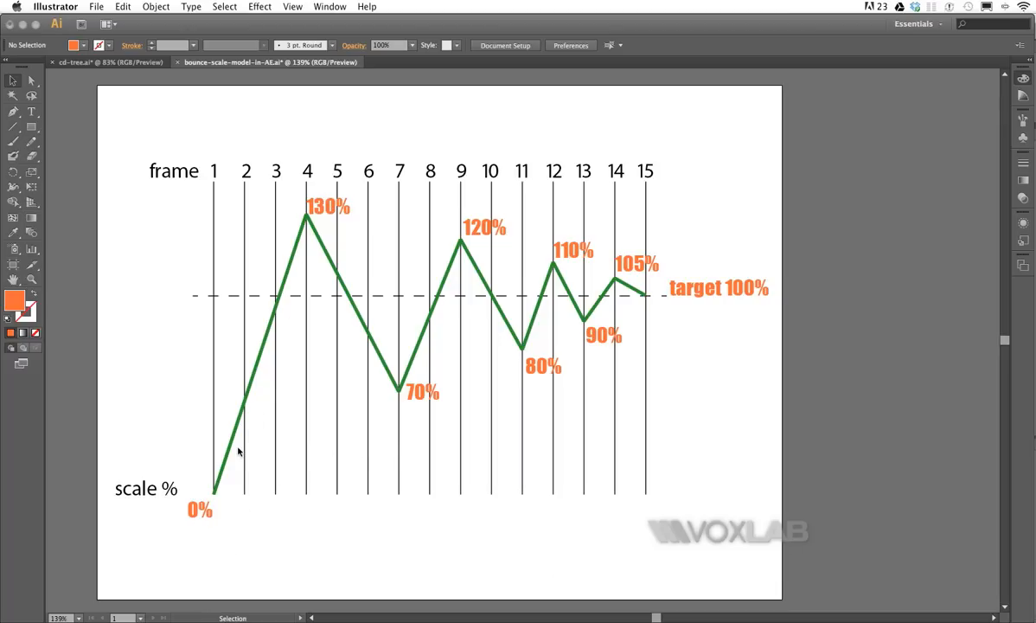
pyautogui.moveTo(226, 482)
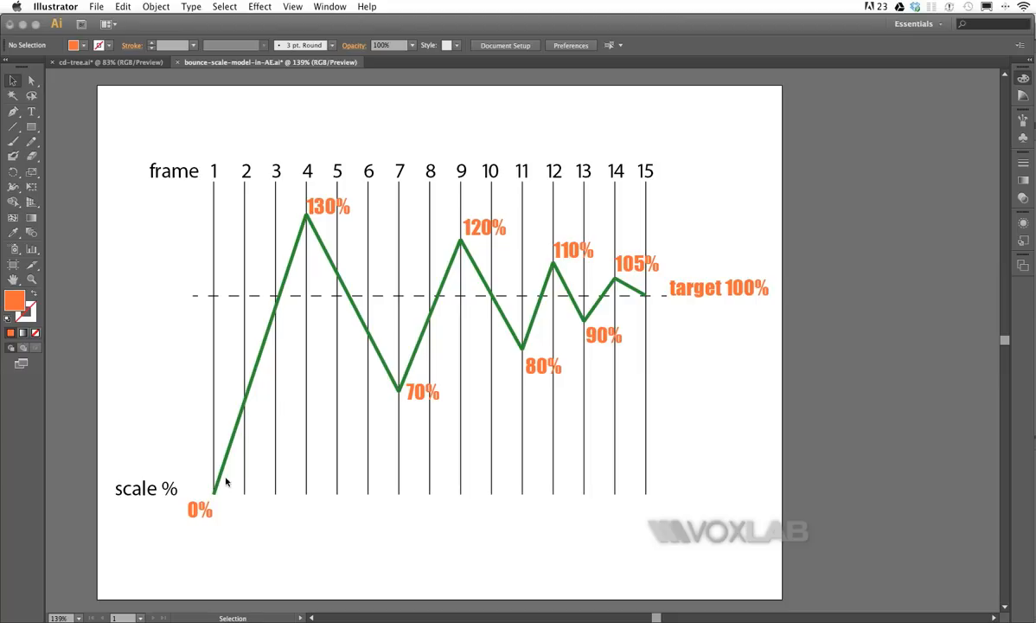
pyautogui.moveTo(233, 430)
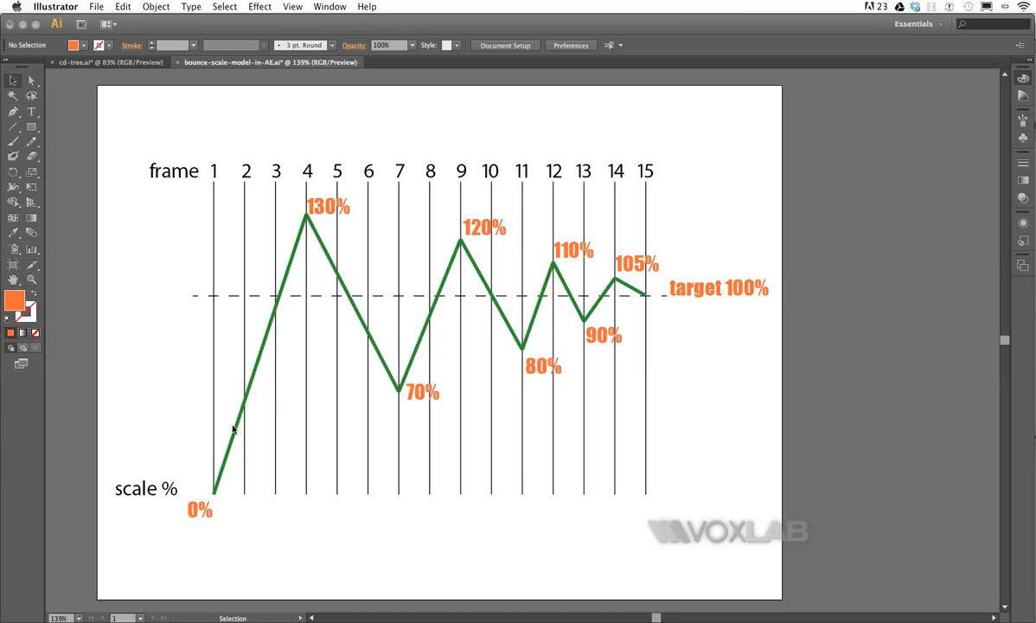
pyautogui.moveTo(308, 187)
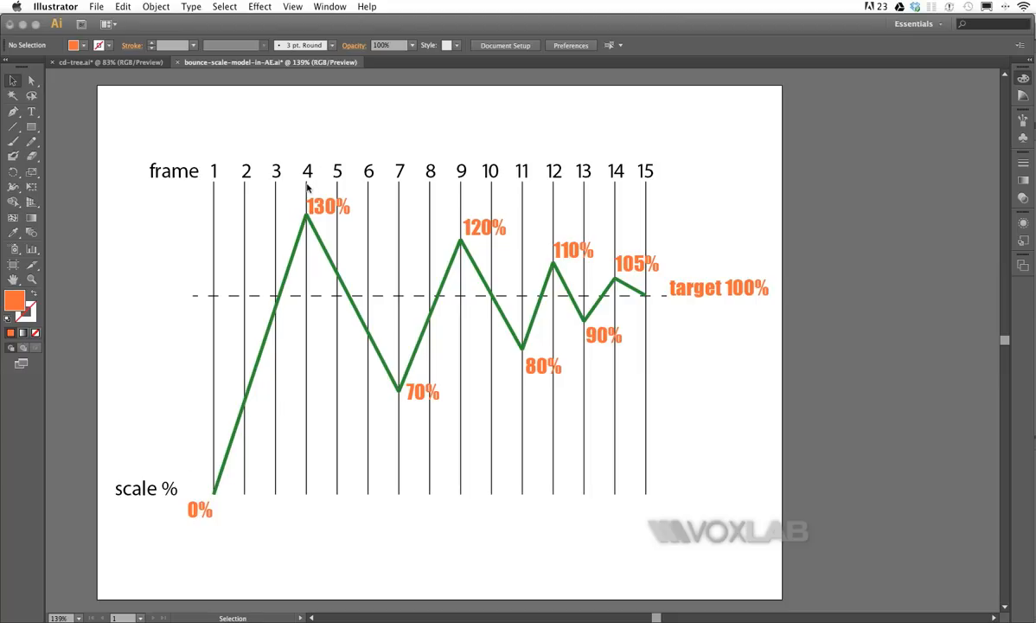
pyautogui.moveTo(303, 201)
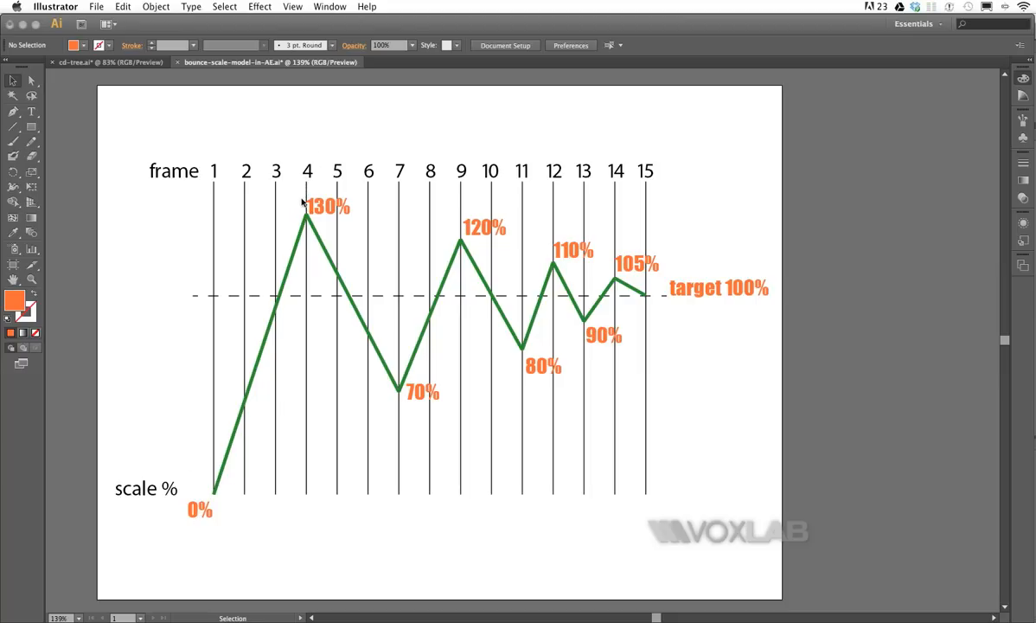
pyautogui.moveTo(402, 396)
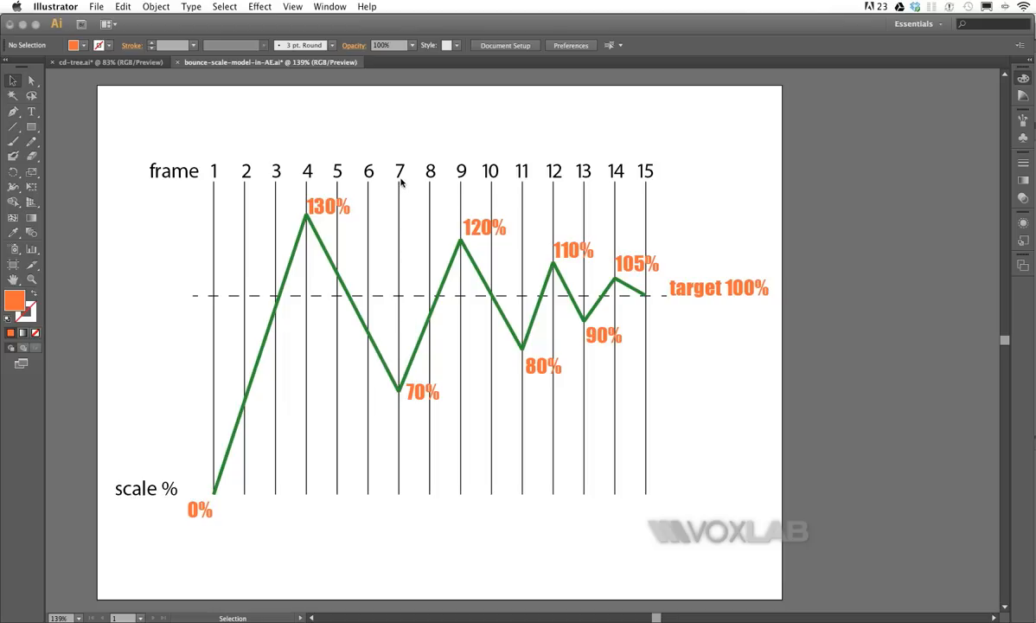
pyautogui.moveTo(461, 221)
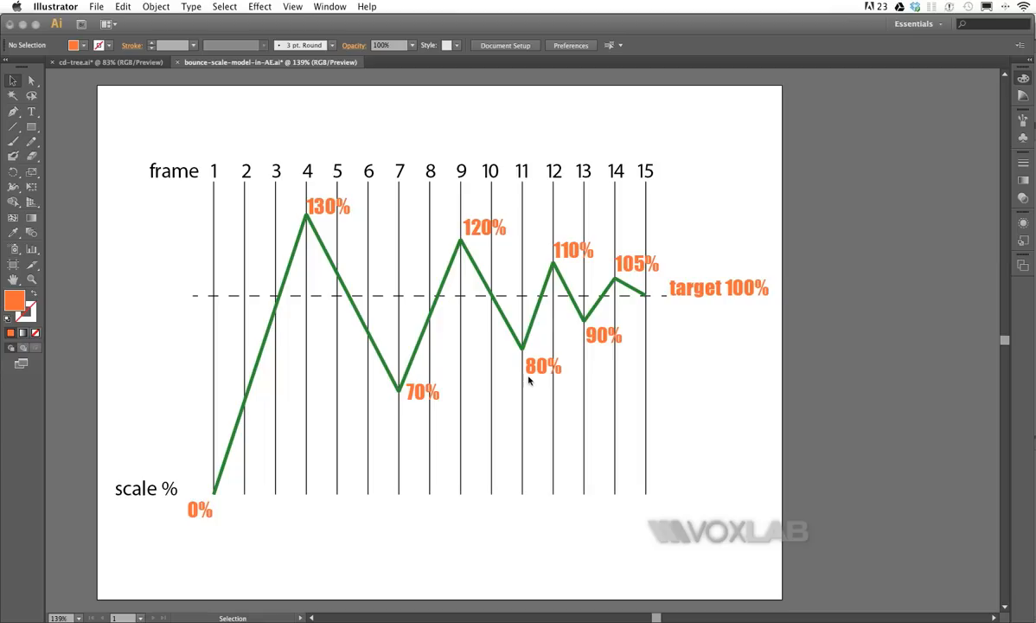
pyautogui.moveTo(547, 188)
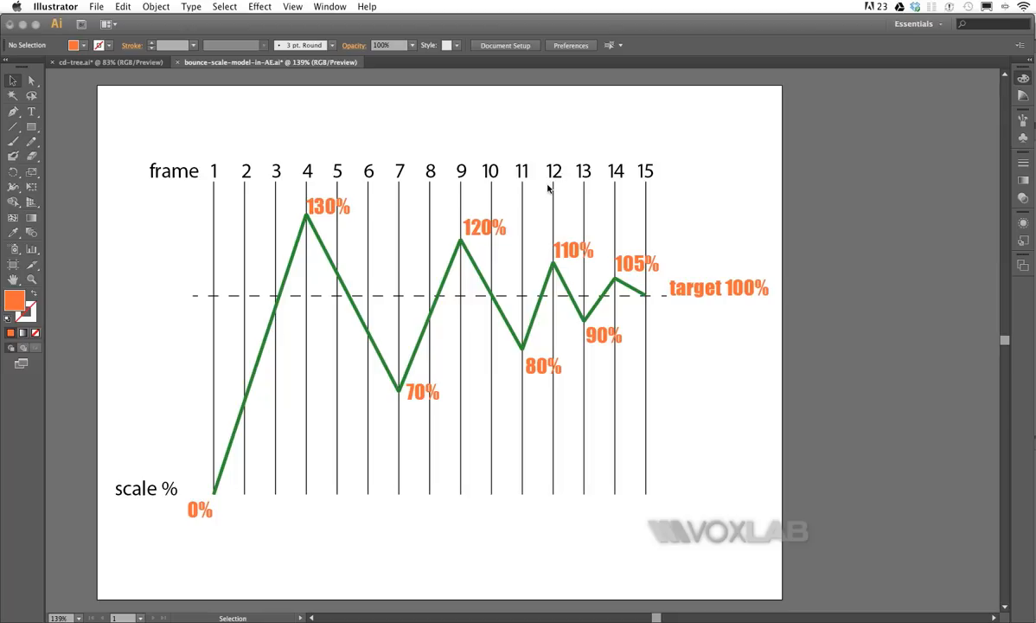
pyautogui.moveTo(551, 255)
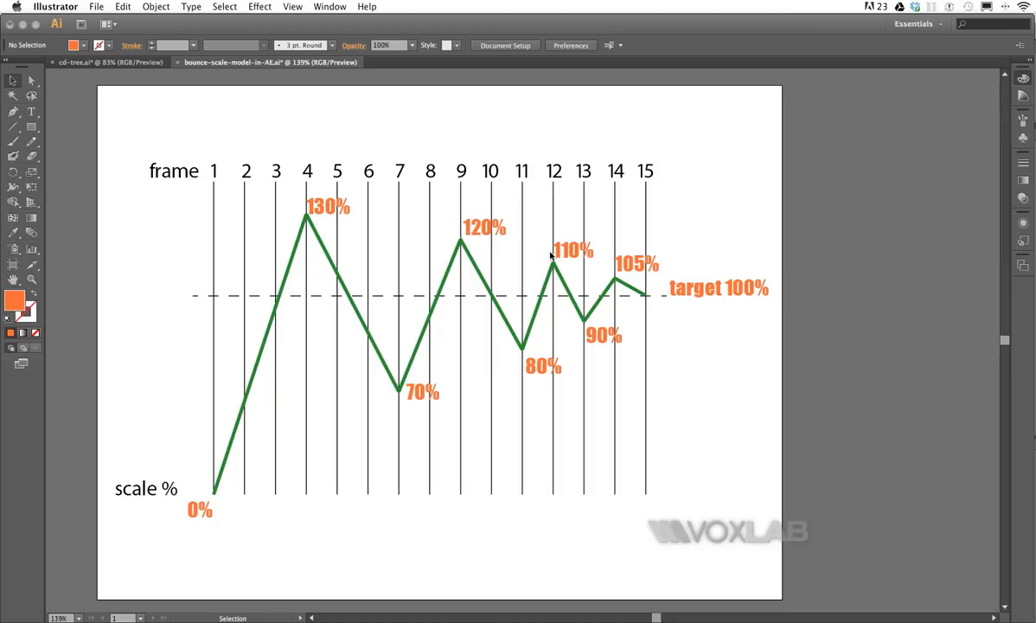
pyautogui.moveTo(594, 351)
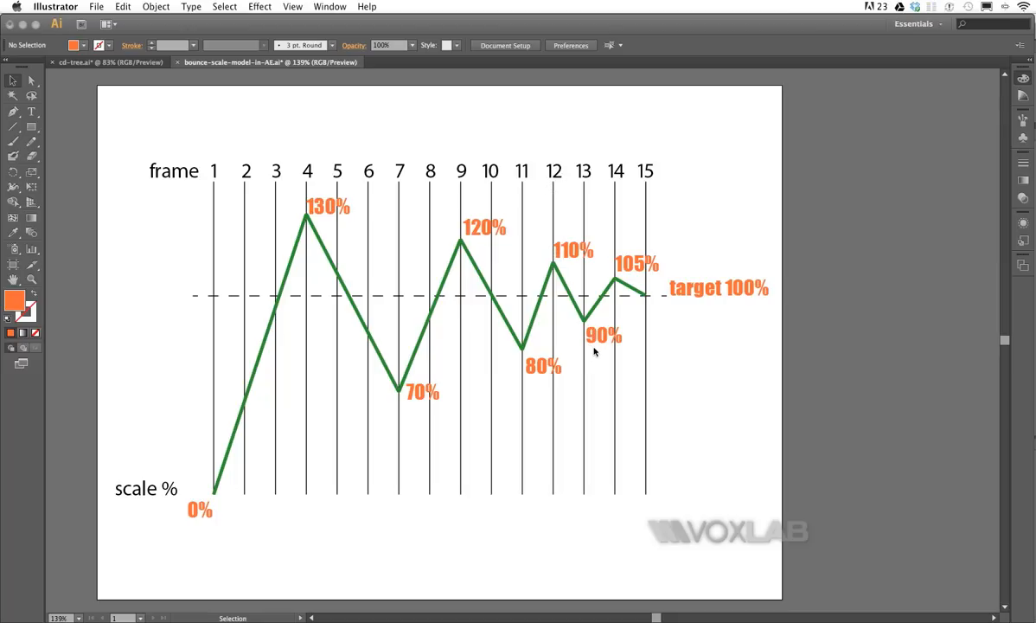
pyautogui.moveTo(666, 301)
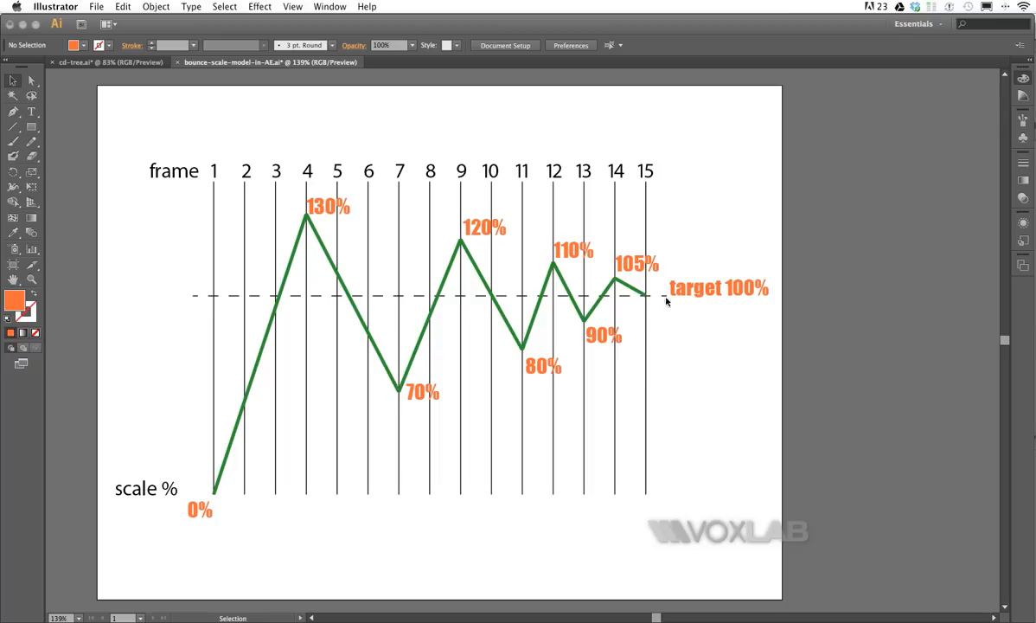
pyautogui.moveTo(708, 300)
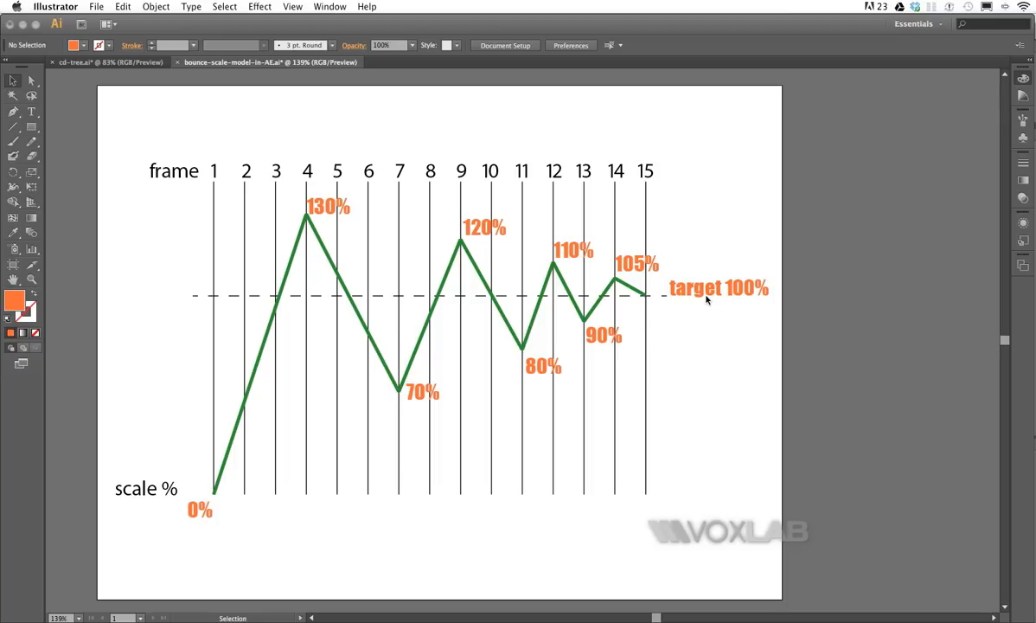
pyautogui.moveTo(193, 480)
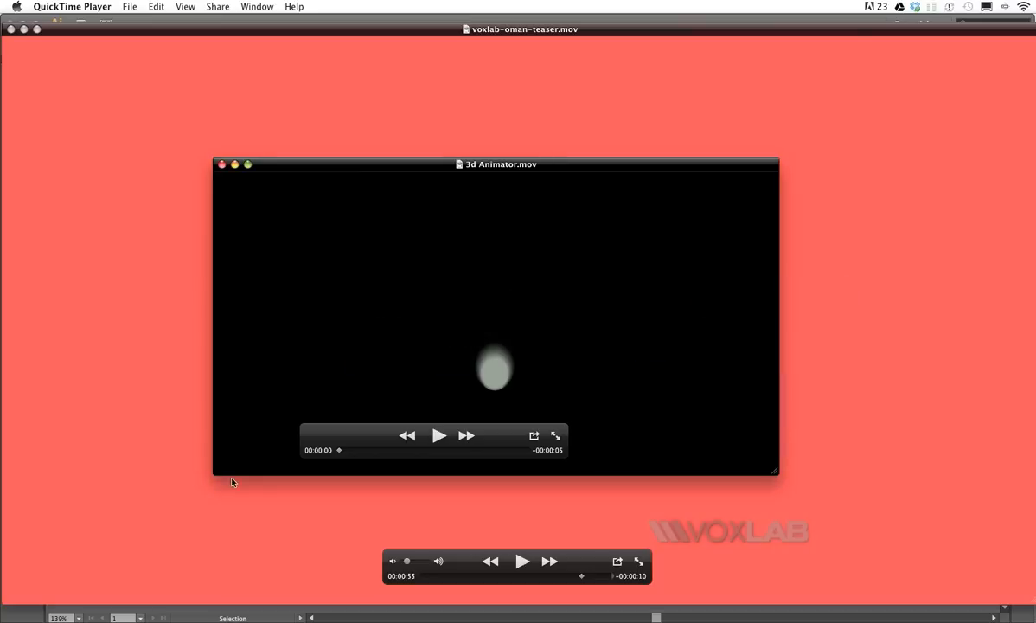
# Play the 3d Animator.mov bouncing-circle clip, then play the voxlab-oman-teaser.mov video
pyautogui.click(438, 435)
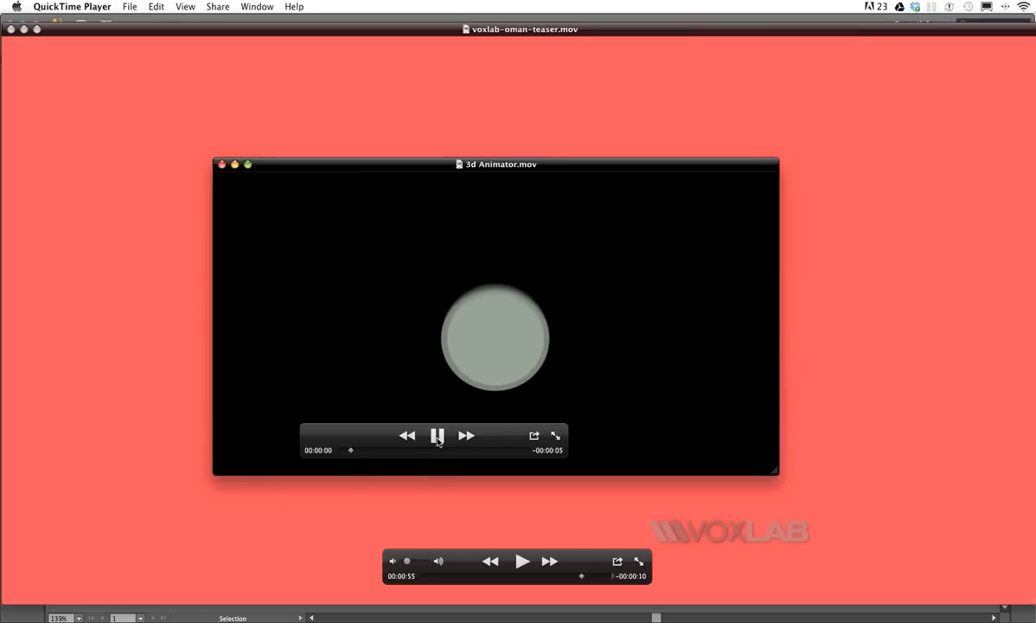
pyautogui.click(438, 435)
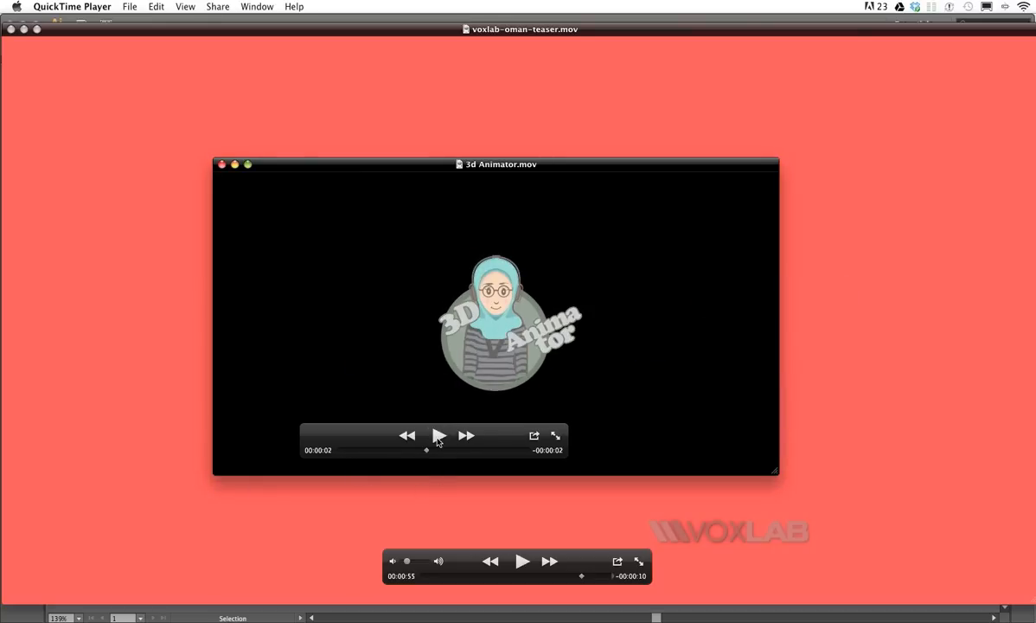
pyautogui.click(221, 165)
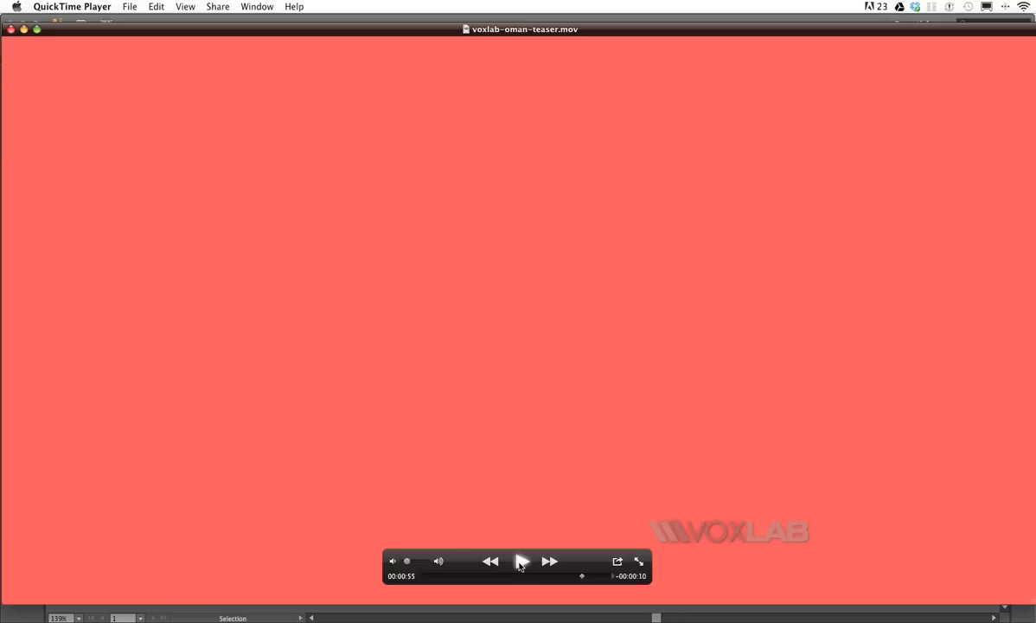
pyautogui.click(520, 560)
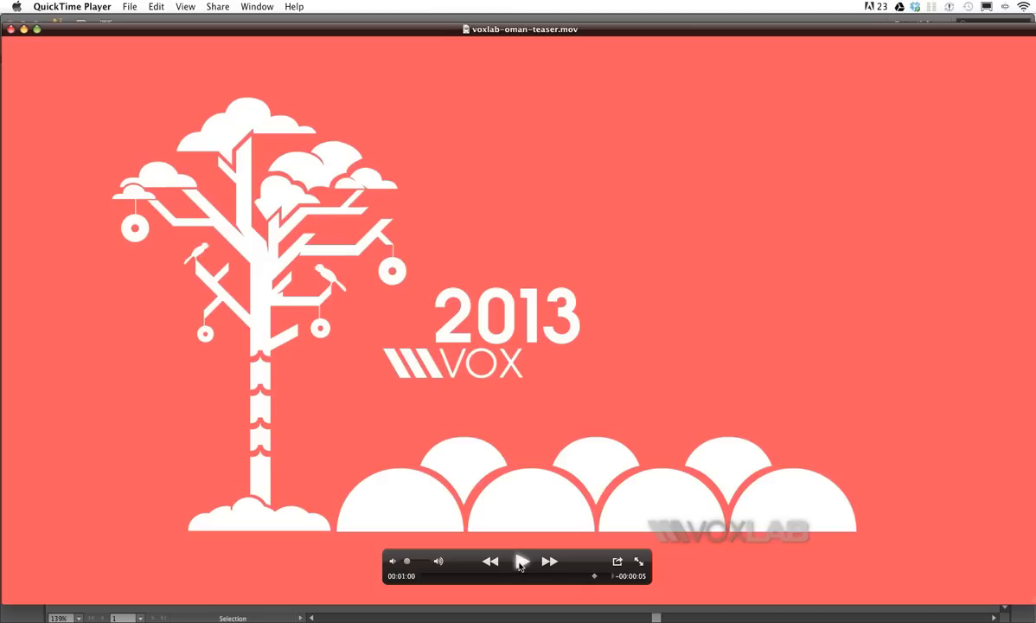
pyautogui.moveTo(338, 448)
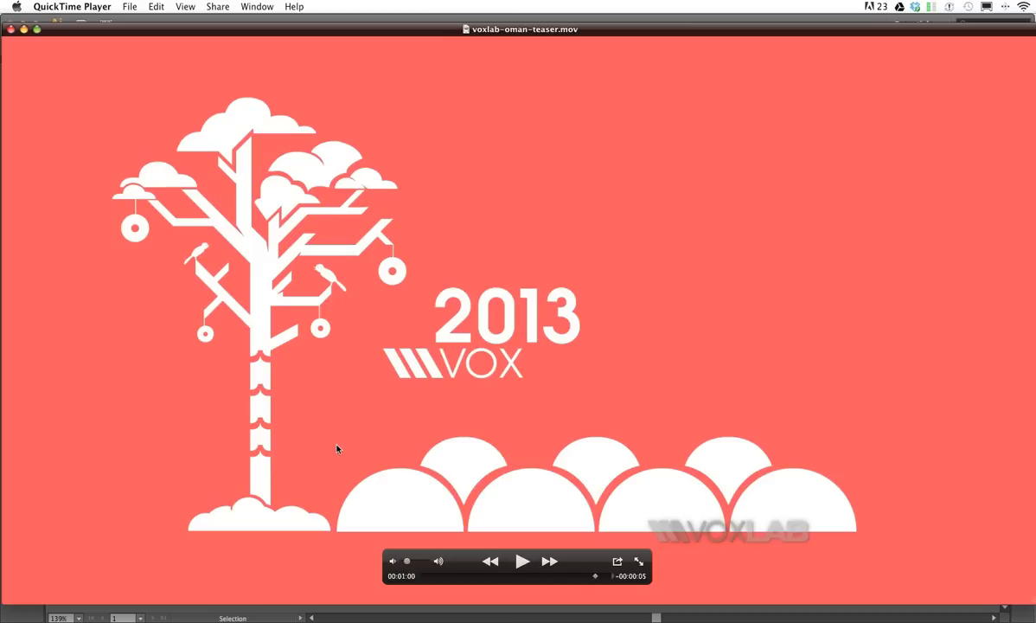
pyautogui.moveTo(677, 498)
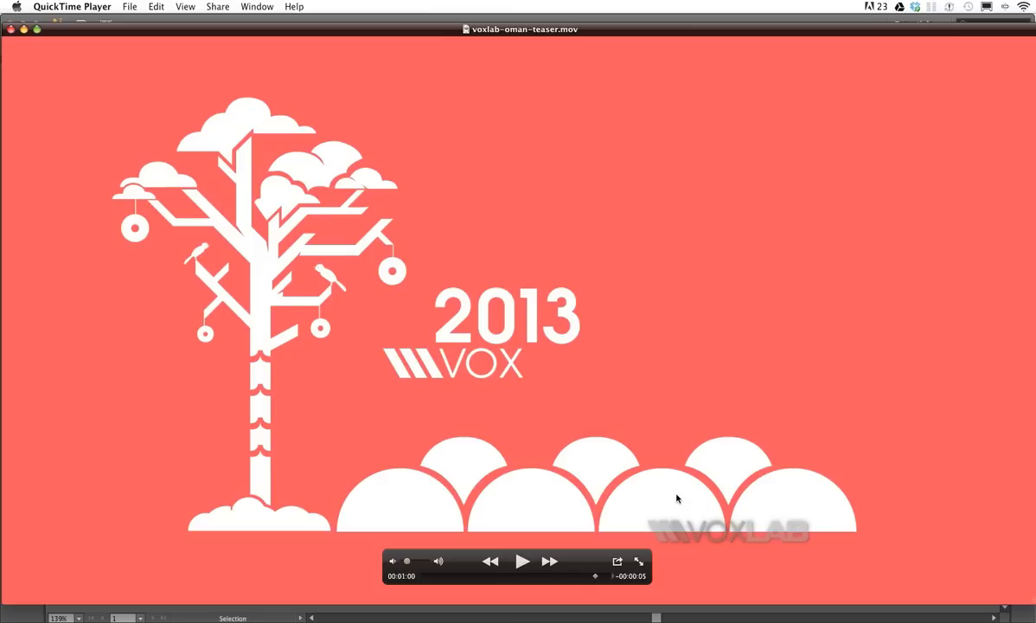
pyautogui.moveTo(797, 509)
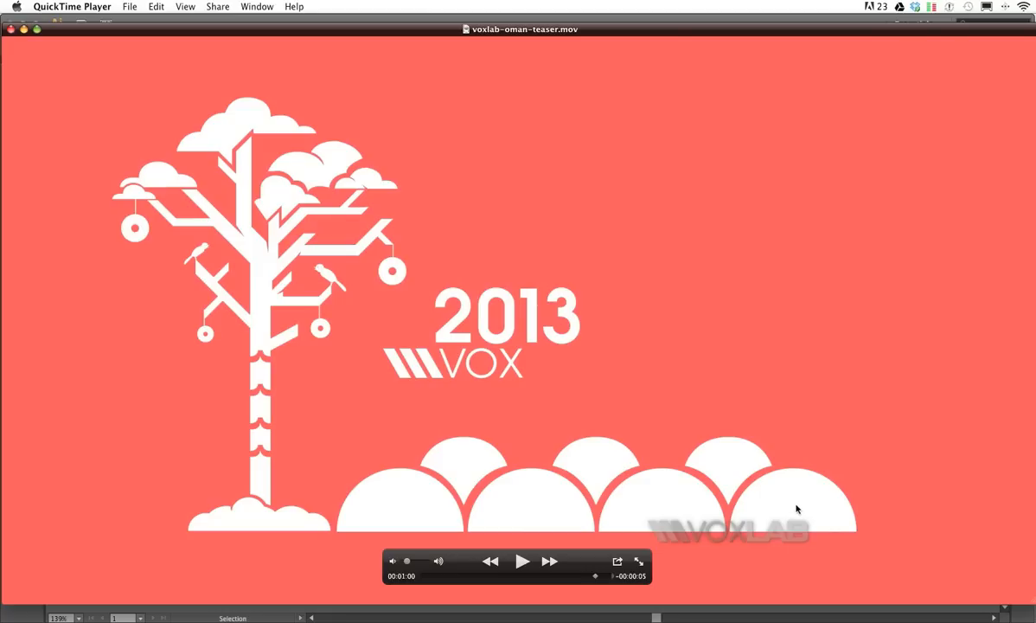
pyautogui.moveTo(448, 444)
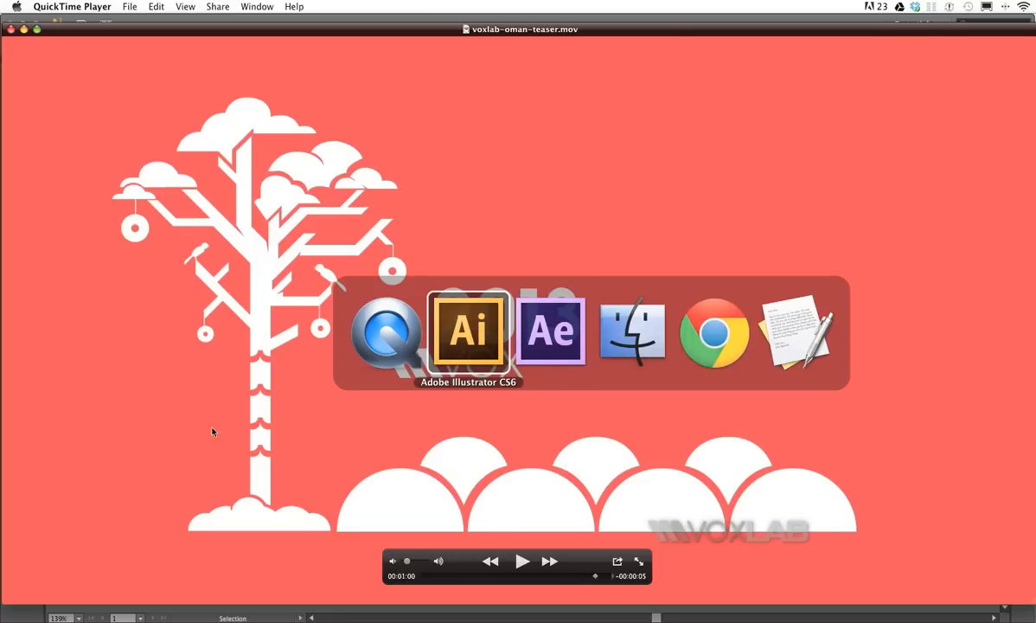
pyautogui.click(468, 331)
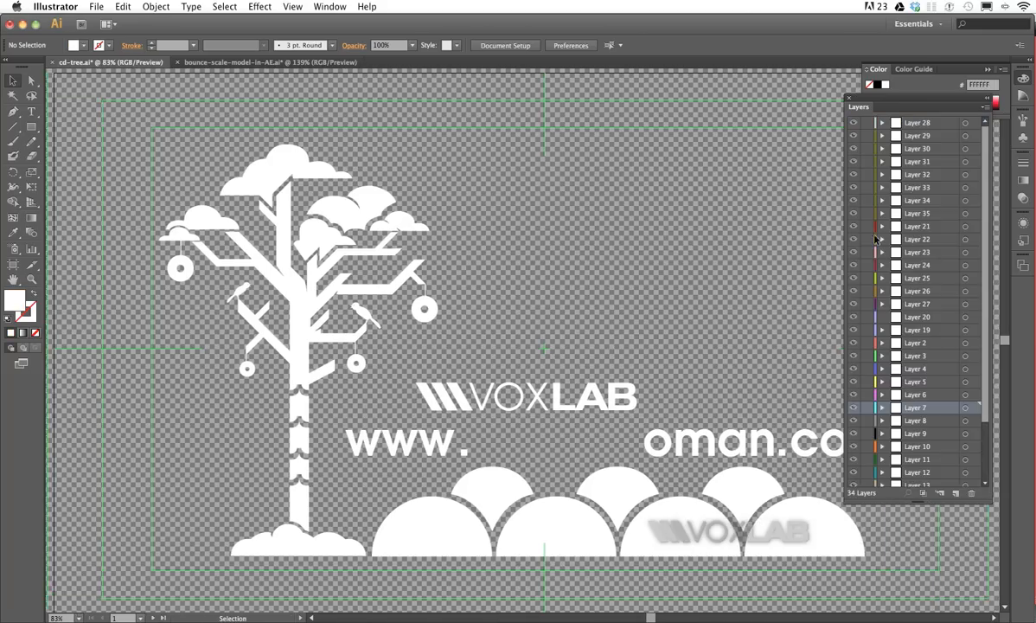
pyautogui.scroll(-3)
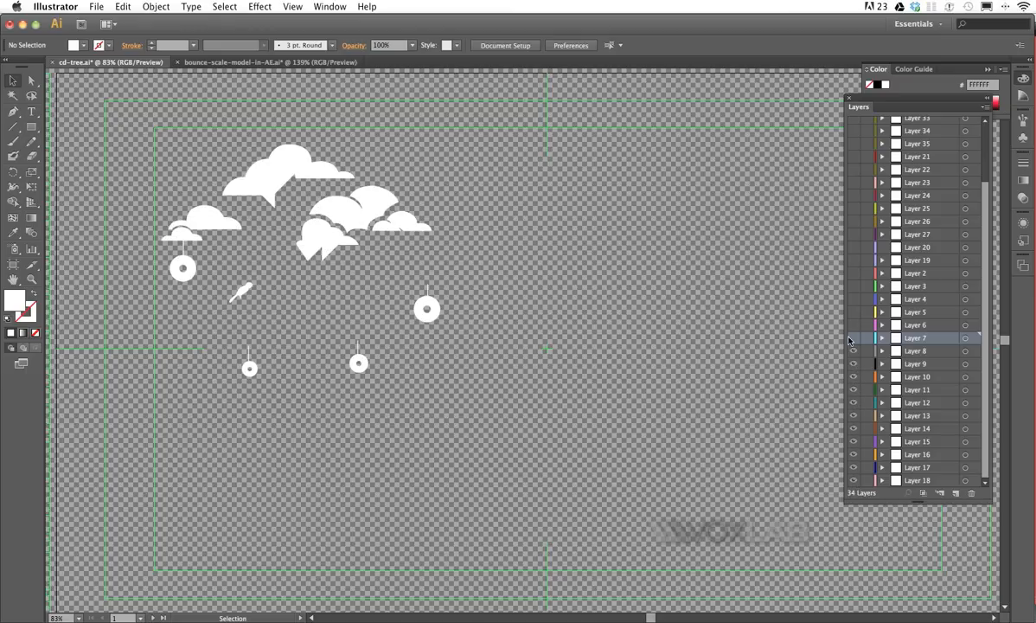
pyautogui.click(854, 325)
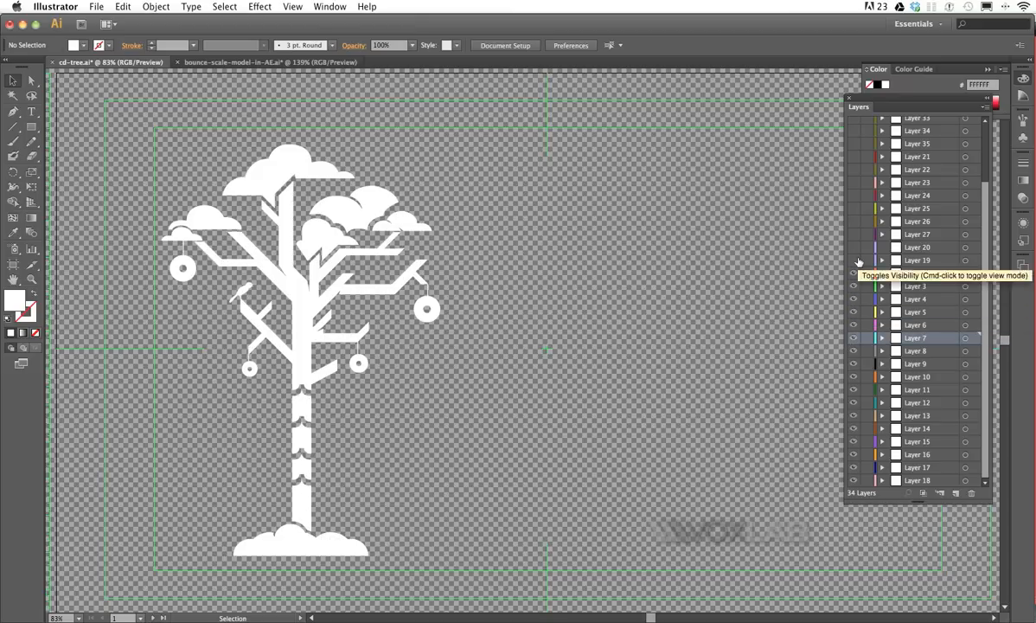
pyautogui.click(854, 208)
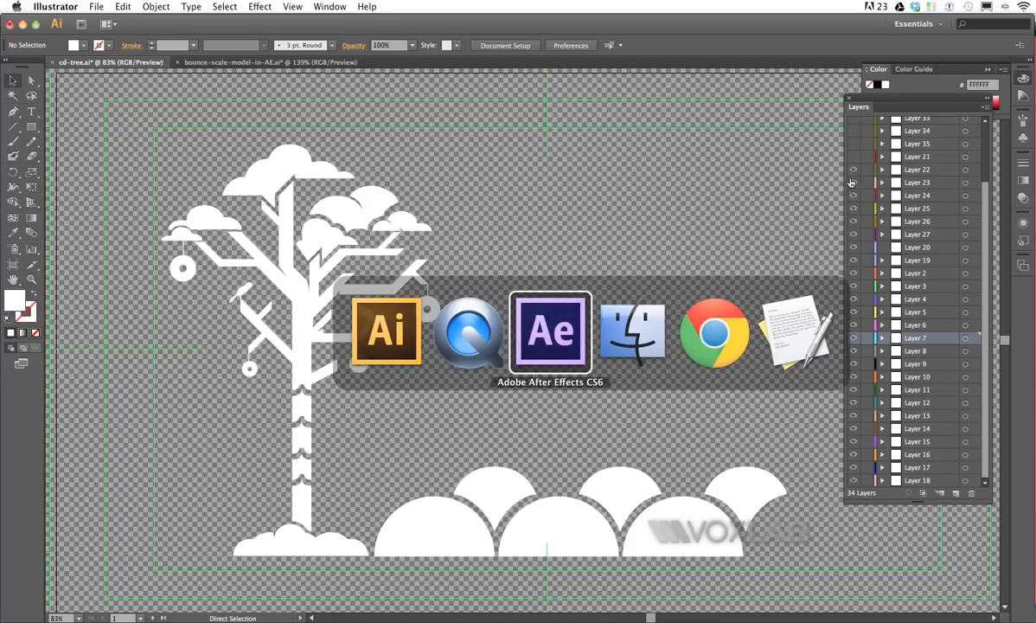
# Import cd-tree.ai into After Effects as a Composition with Layer Size footage dimensions
pyautogui.click(550, 332)
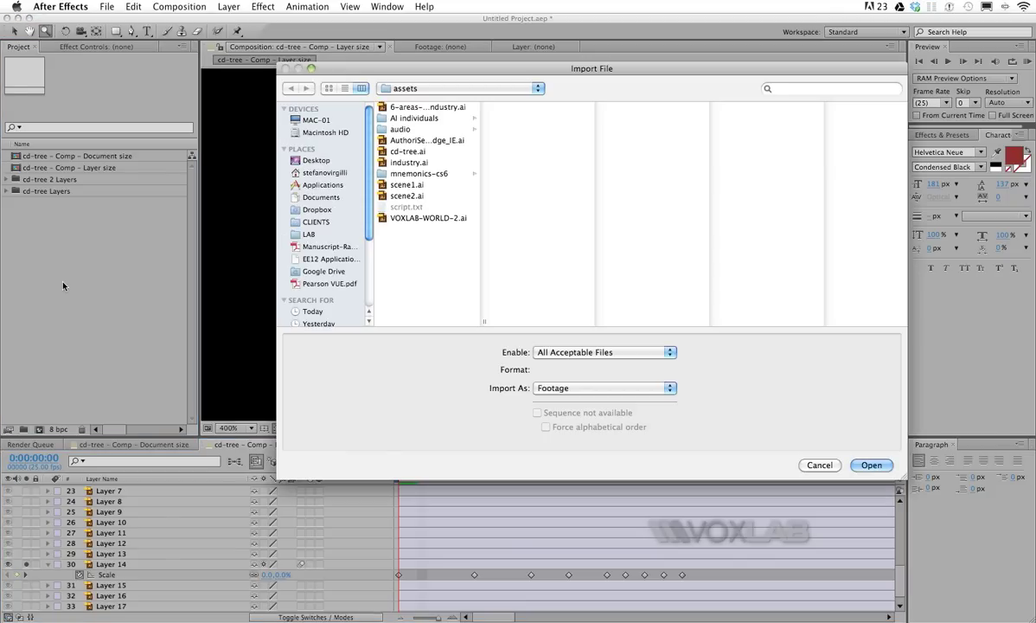
pyautogui.click(409, 151)
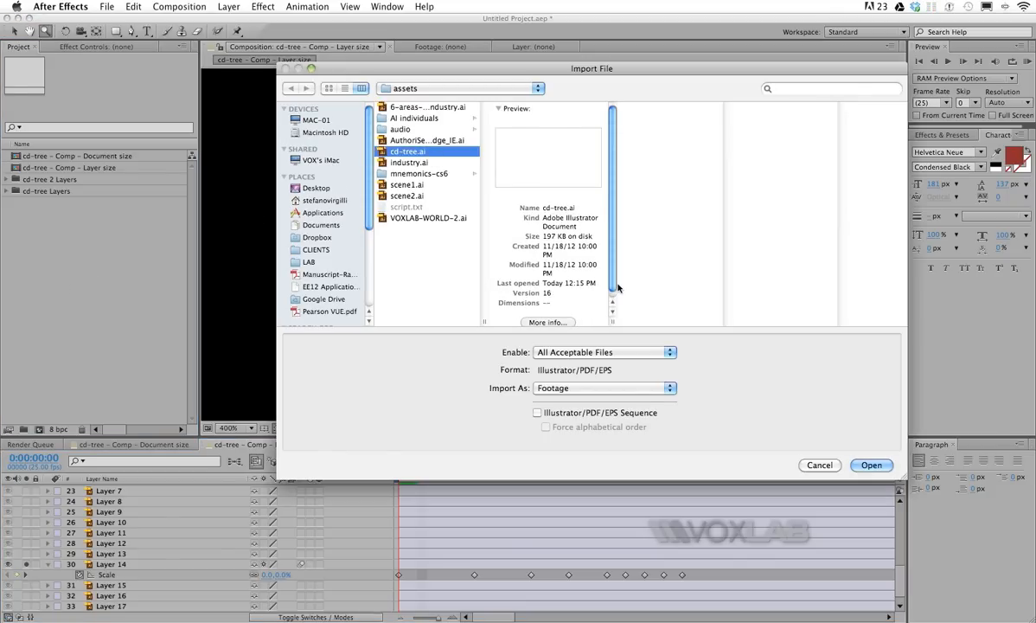
pyautogui.click(871, 466)
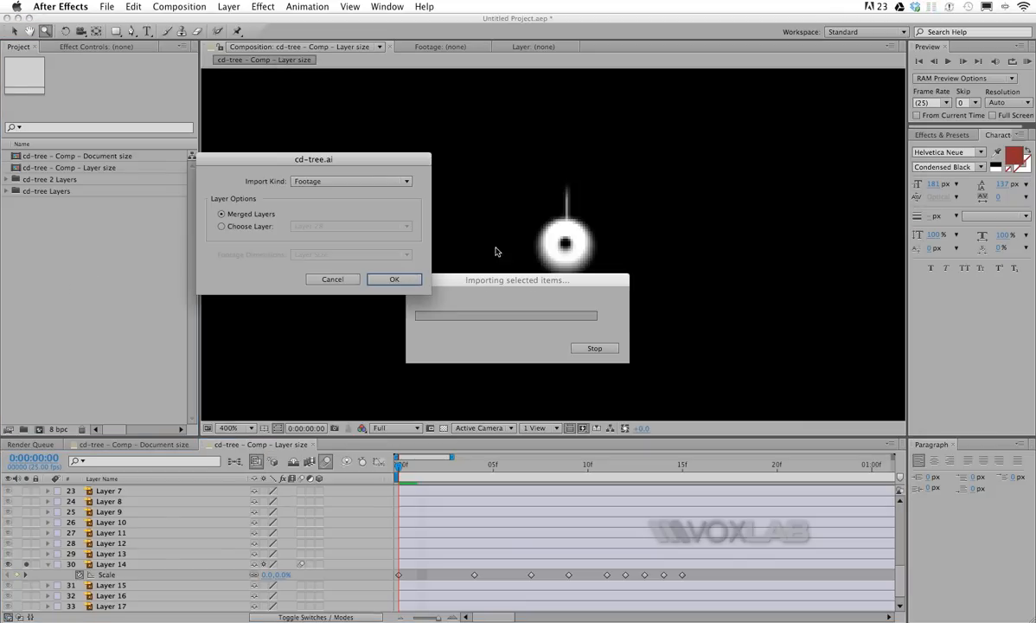
pyautogui.click(463, 132)
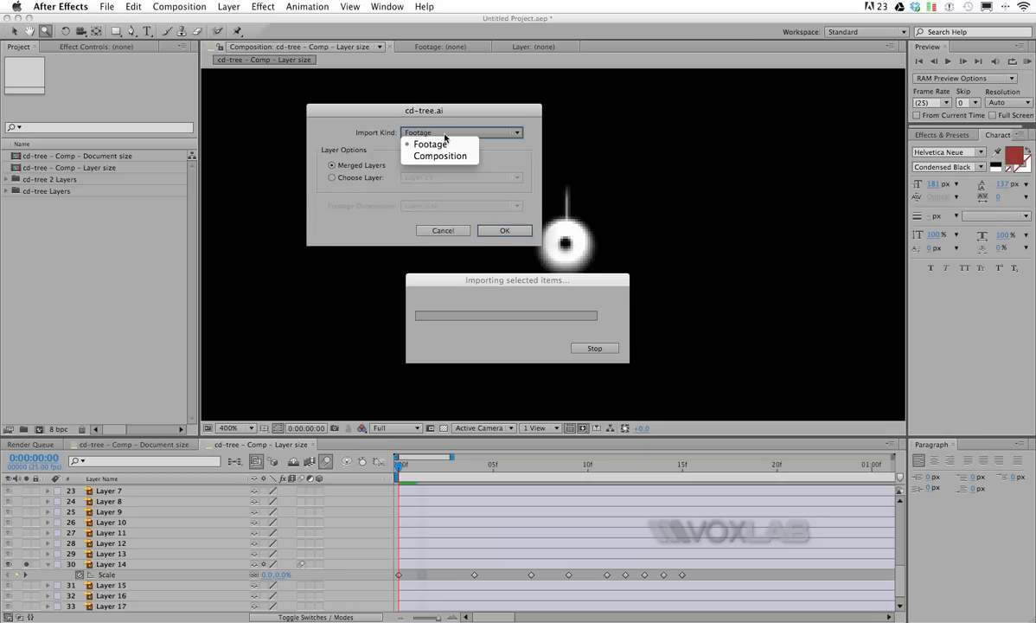
pyautogui.moveTo(439, 155)
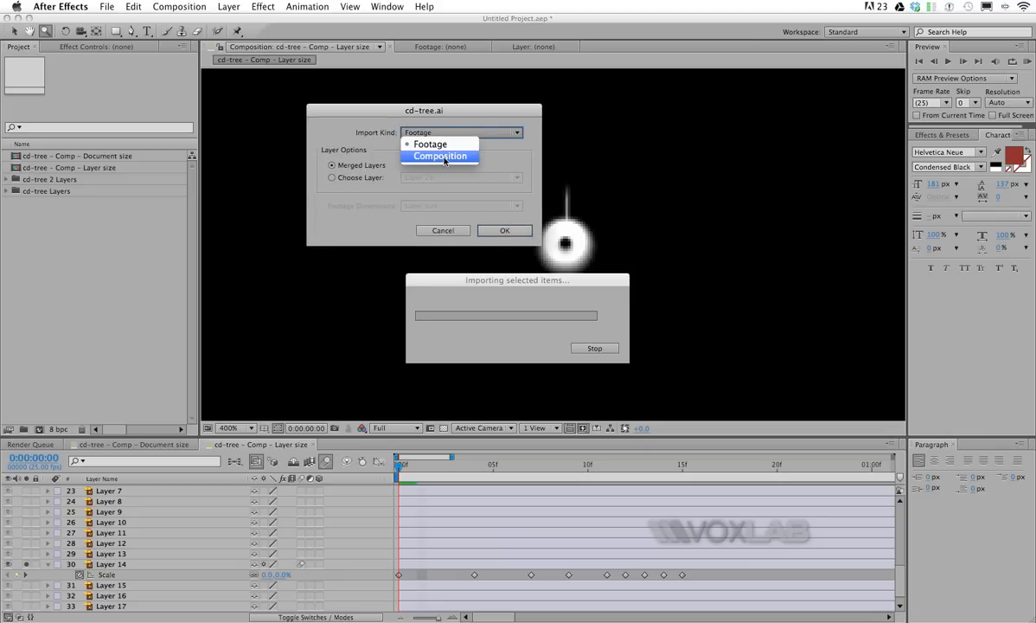
pyautogui.click(439, 156)
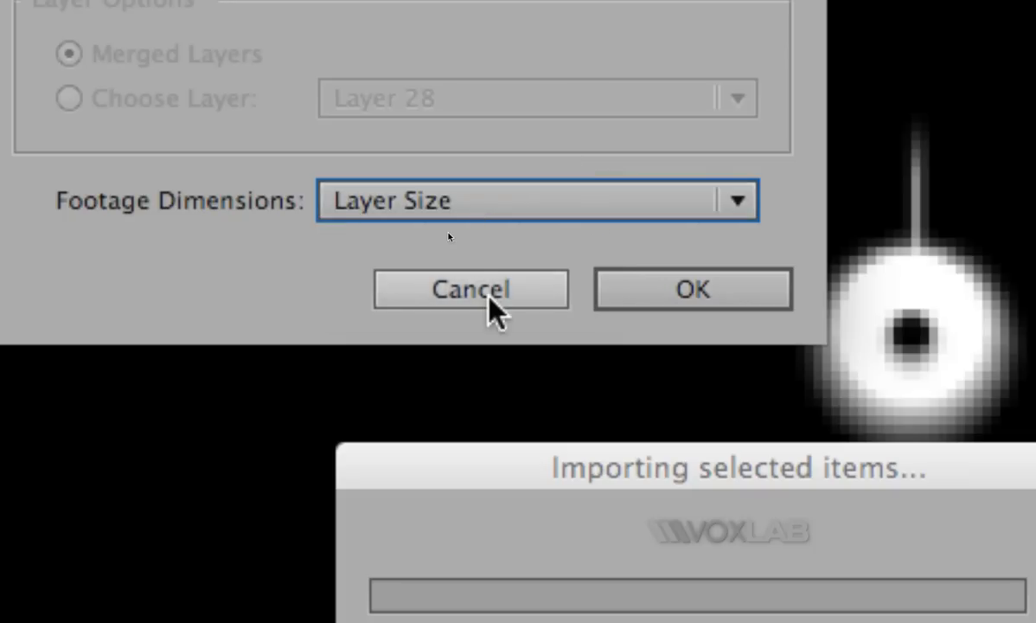
pyautogui.moveTo(372, 212)
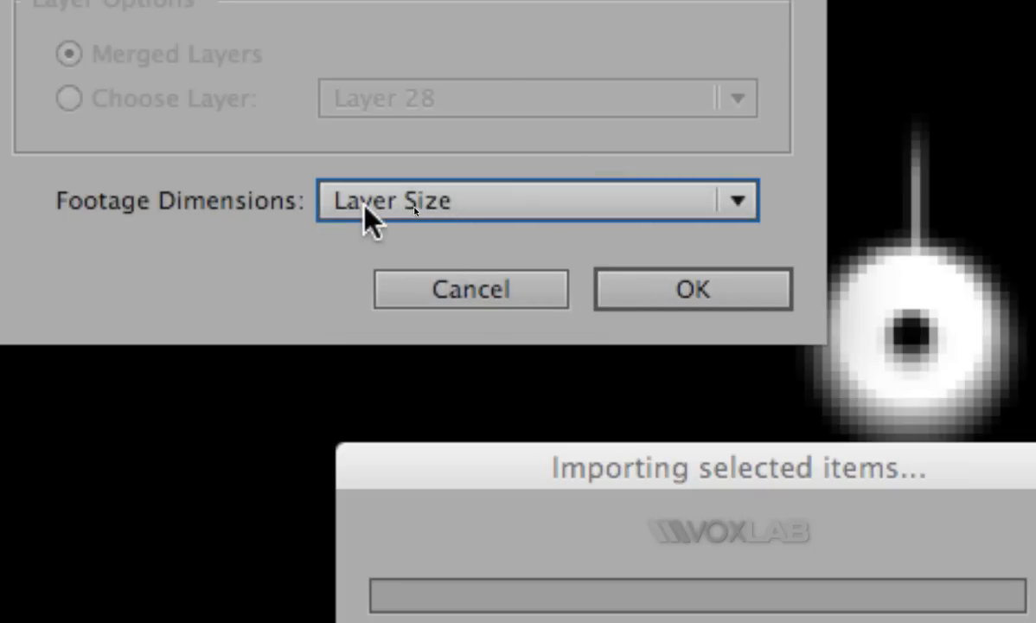
pyautogui.click(692, 288)
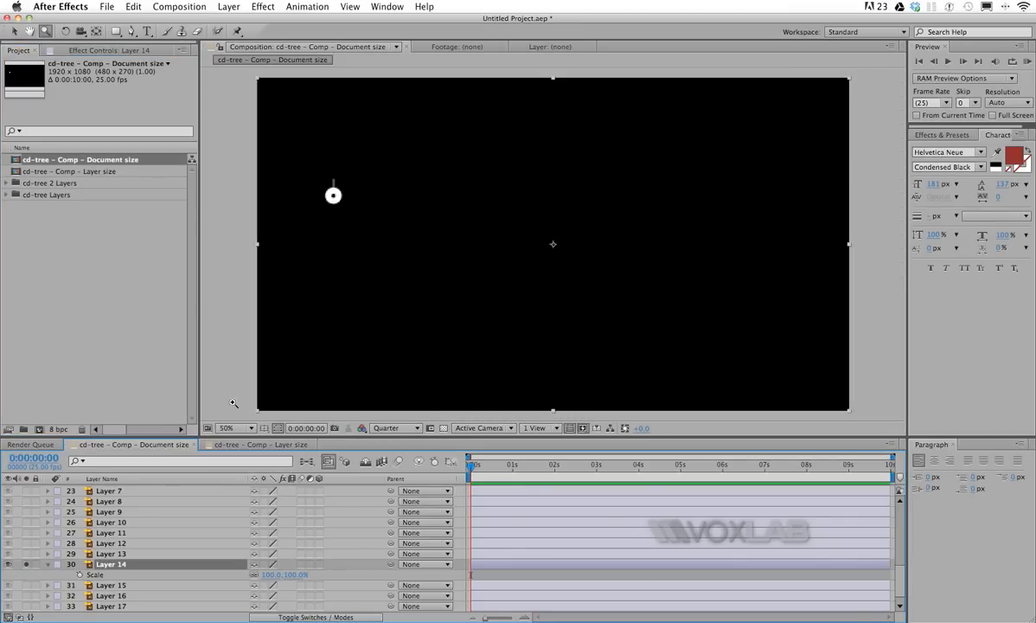
pyautogui.moveTo(381, 214)
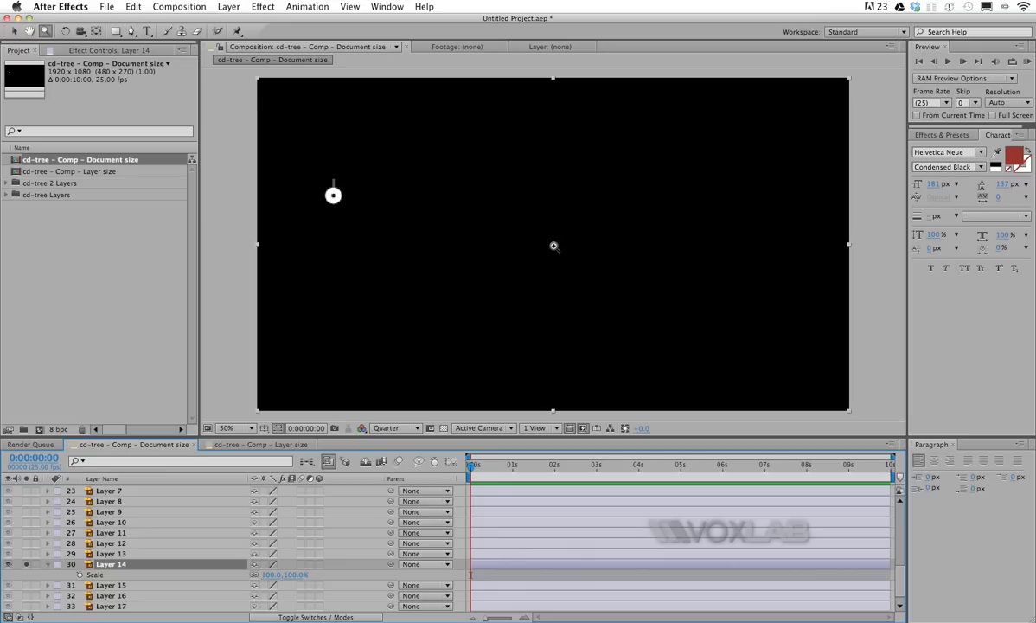
pyautogui.moveTo(532, 226)
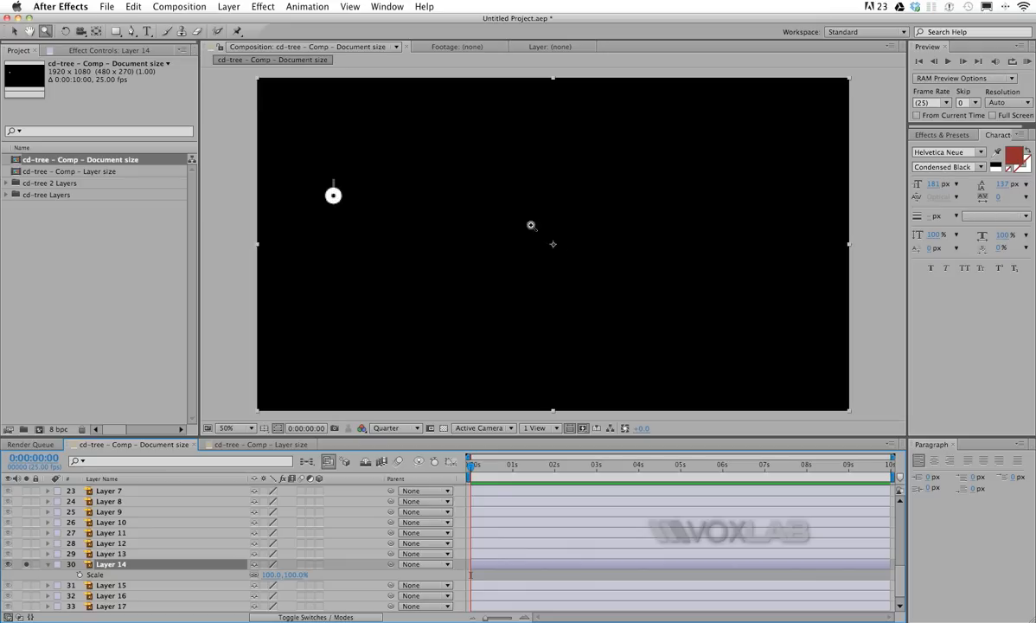
pyautogui.moveTo(561, 248)
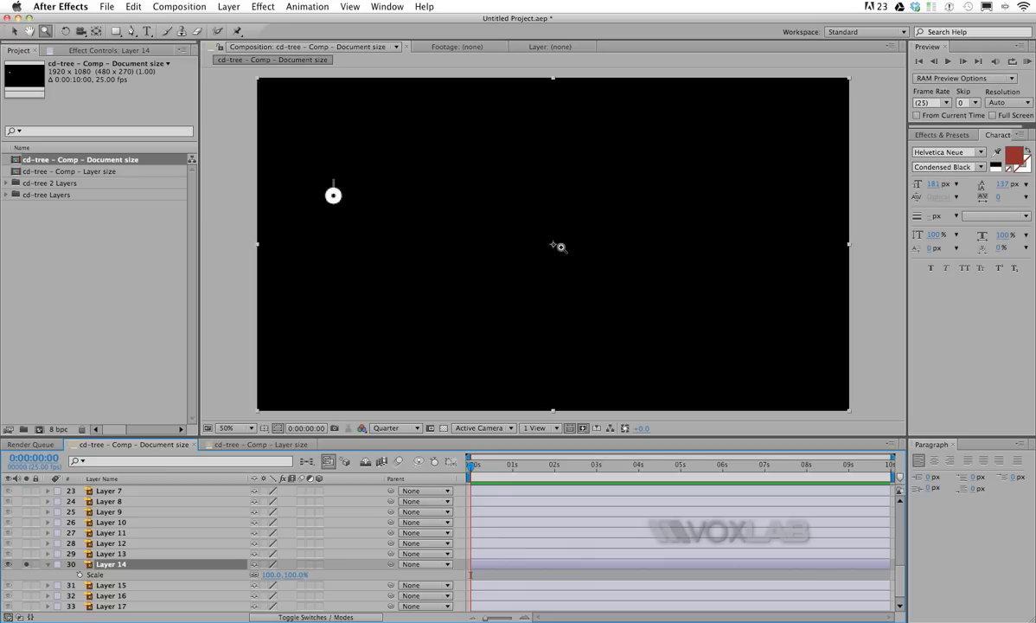
pyautogui.moveTo(333, 194)
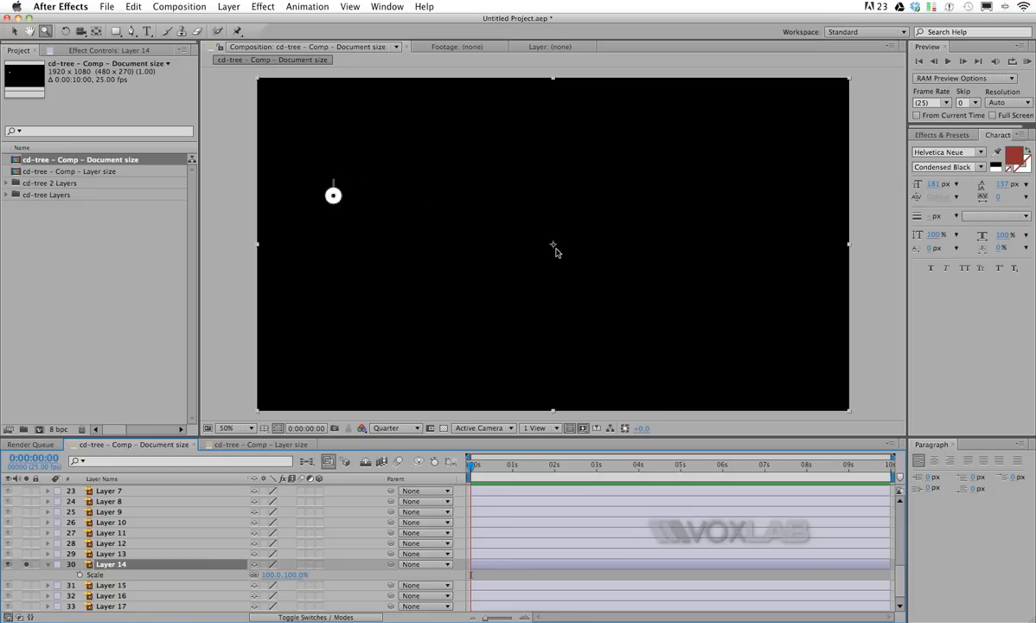
pyautogui.moveTo(555, 249)
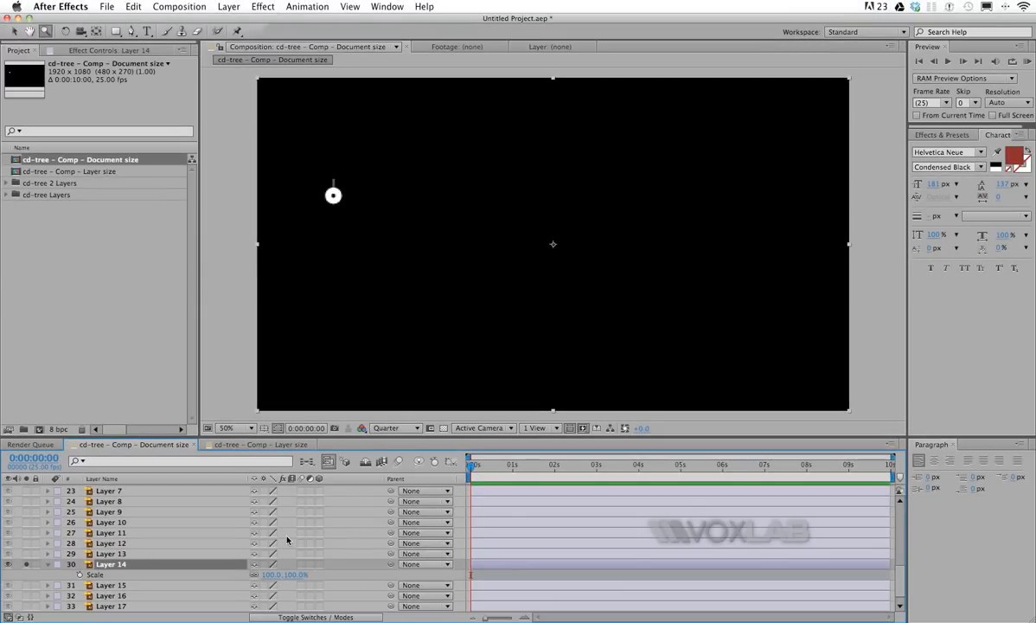
# View the 'cd-tree - Comp - Document size' composition with its circle in a 1920×1080 frame
pyautogui.moveTo(286, 575); pyautogui.dragTo(221, 575)
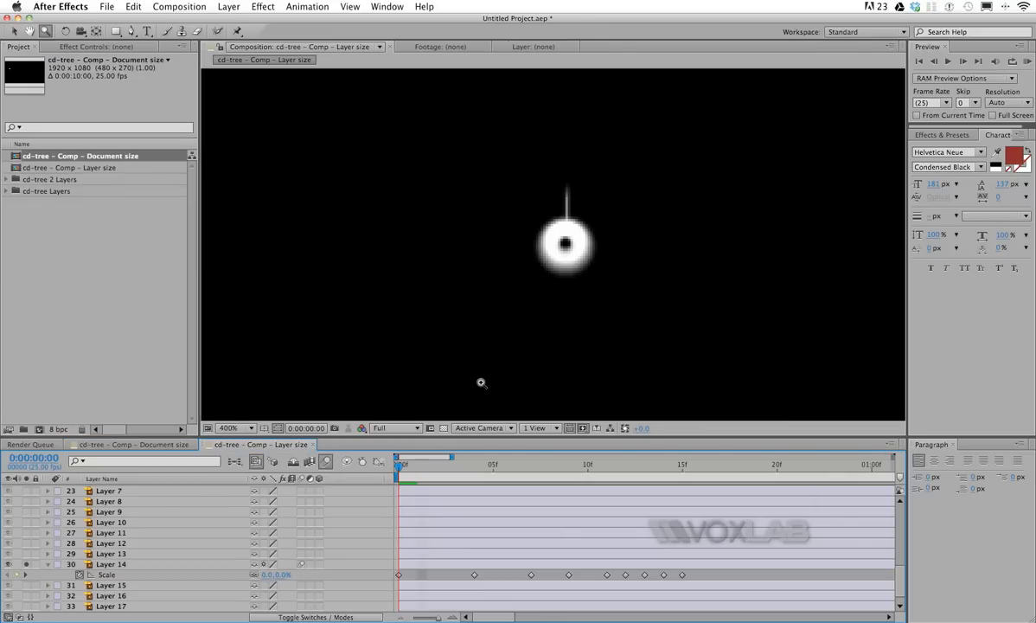
pyautogui.moveTo(603, 275)
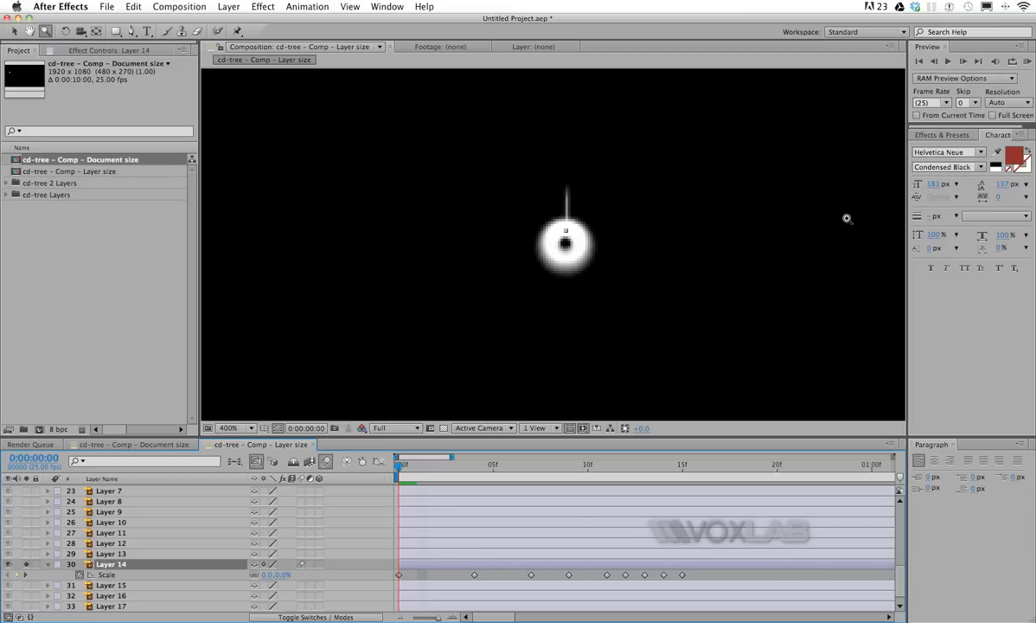
# Select Layer 14 and scrub its Scale keyframes from 0% to 100% at 15f and back
pyautogui.click(439, 465)
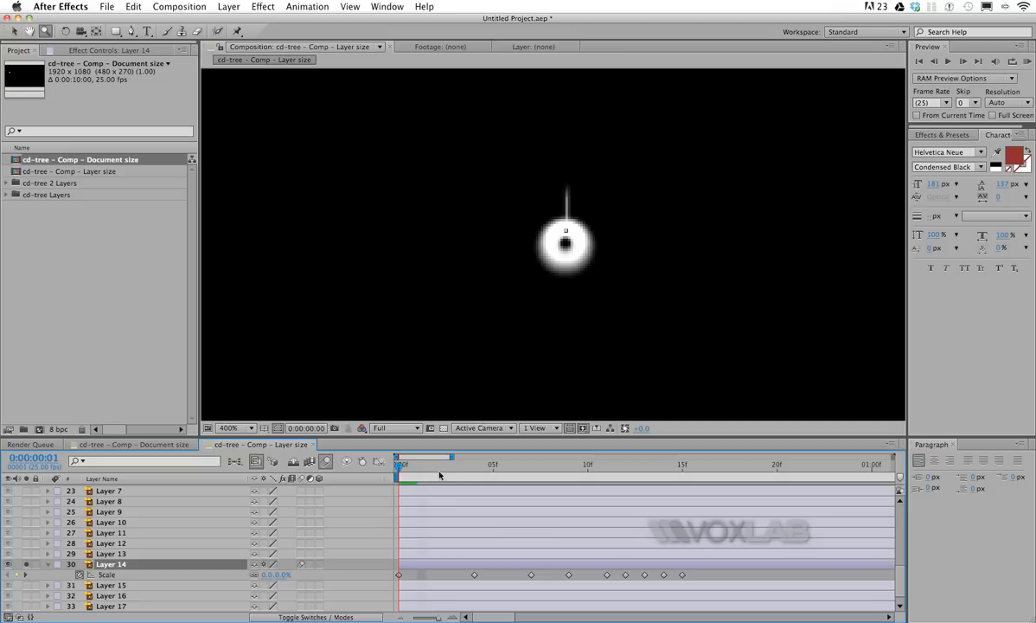
pyautogui.click(683, 465)
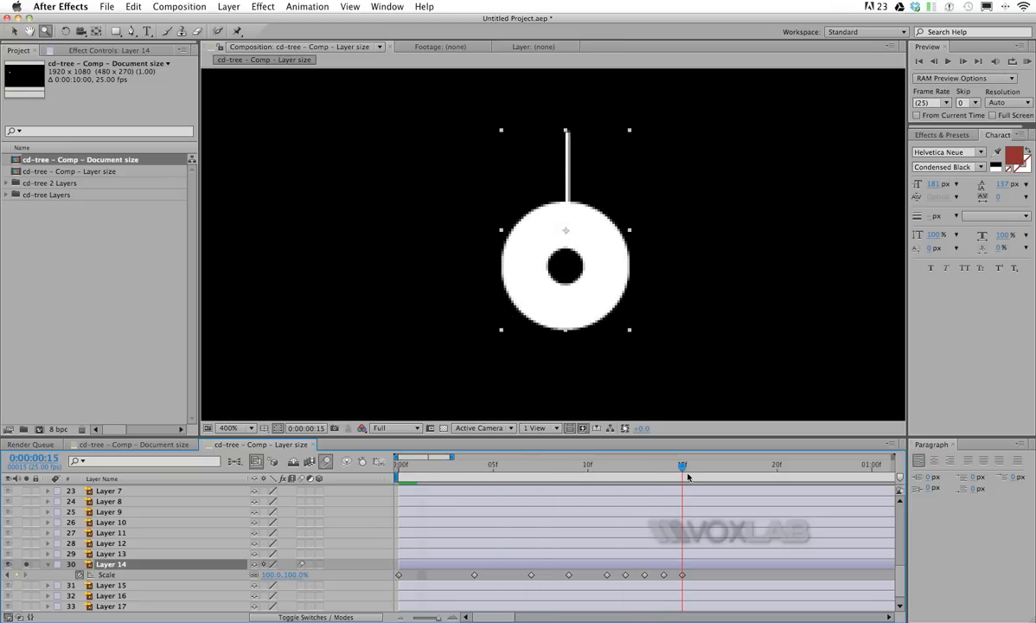
pyautogui.moveTo(682, 465); pyautogui.dragTo(607, 464)
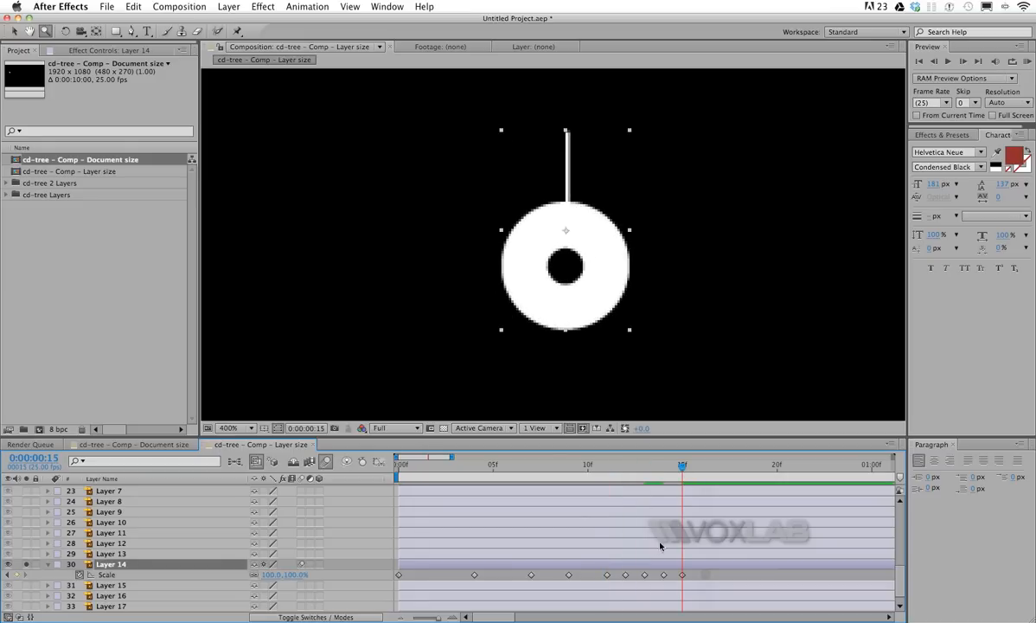
pyautogui.moveTo(481, 513)
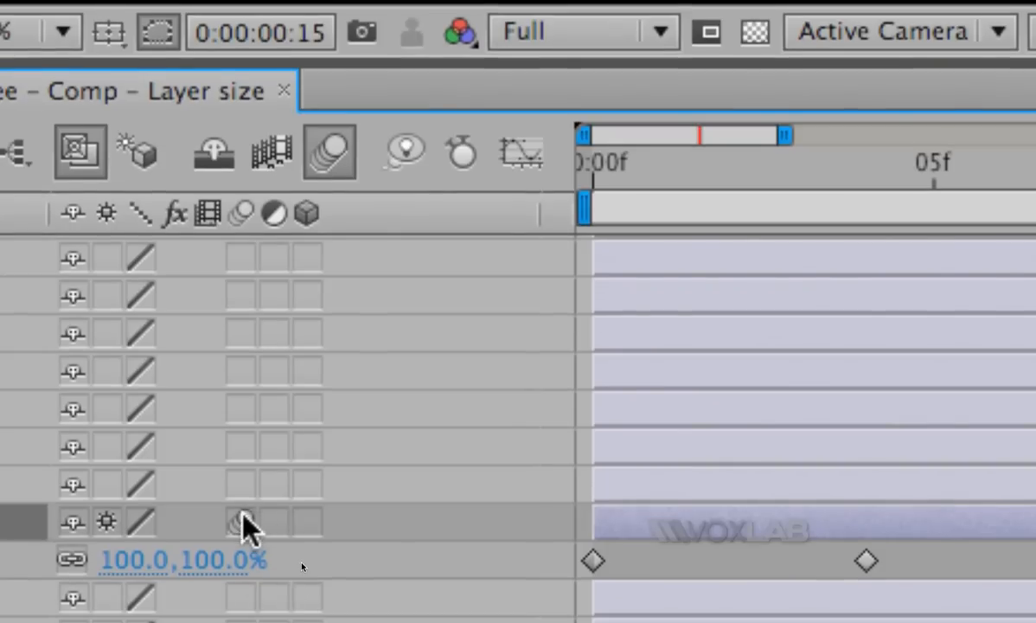
pyautogui.moveTo(593, 561); pyautogui.dragTo(592, 372)
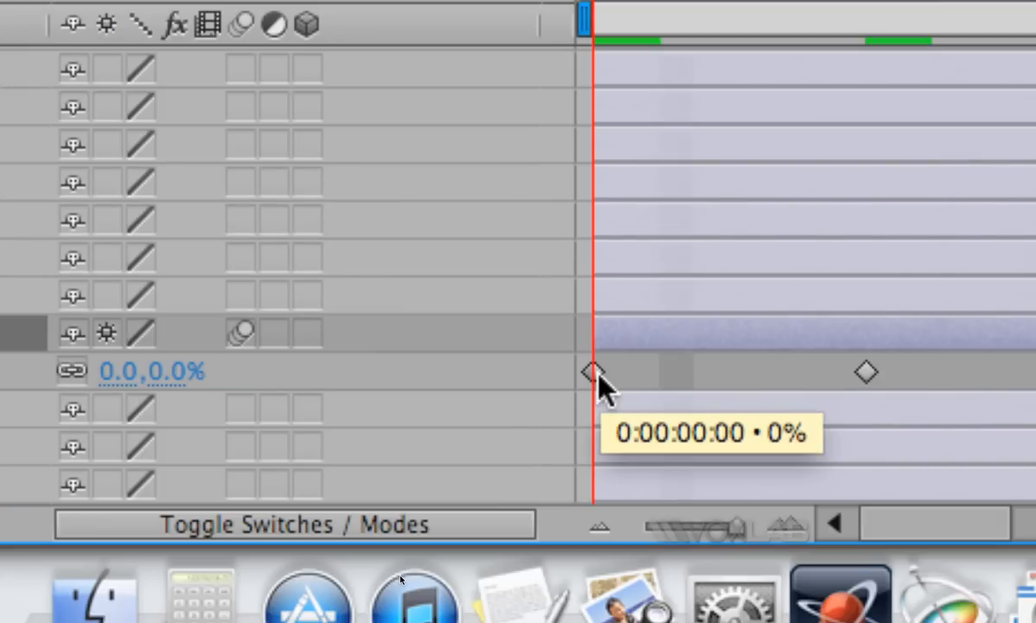